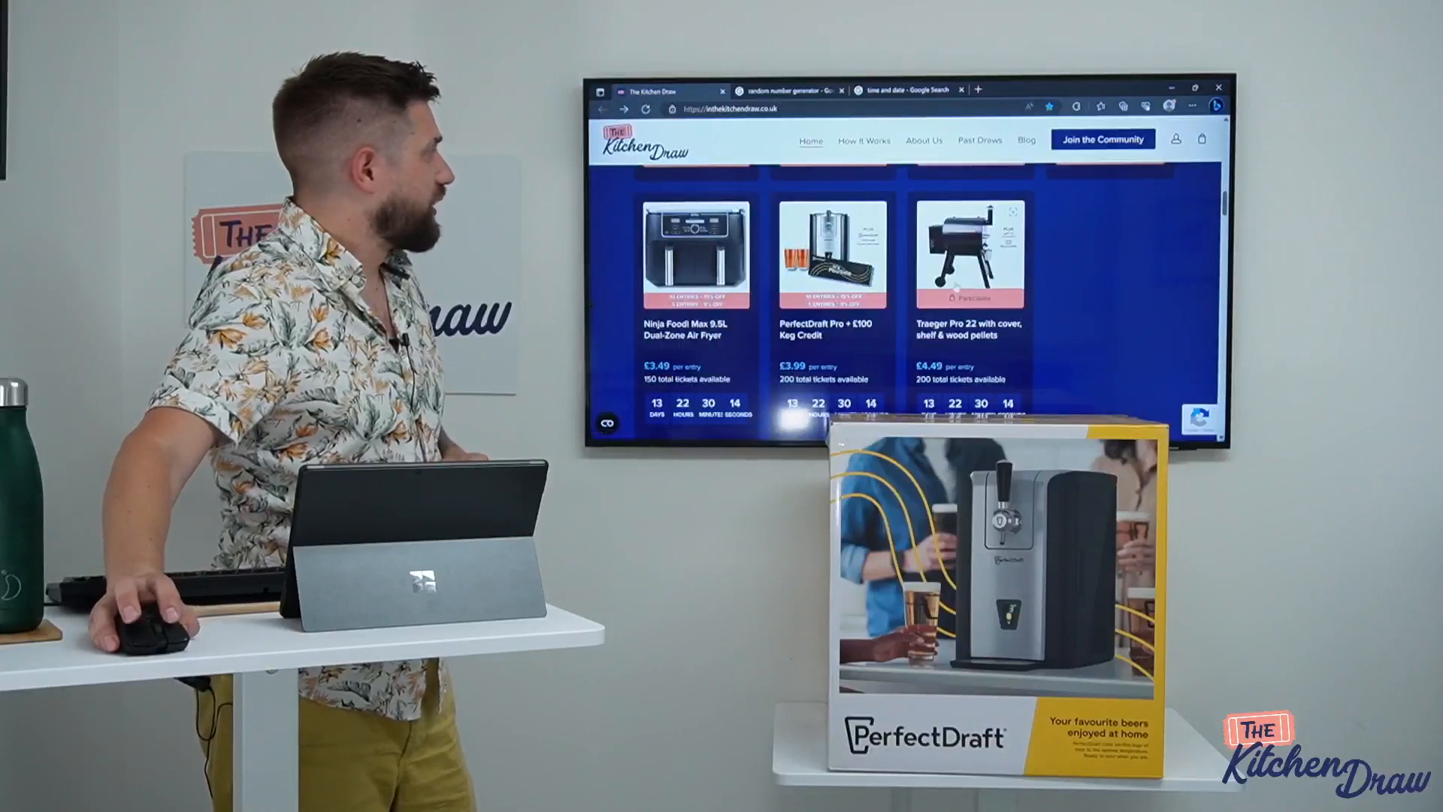
- Open the Traeger Pro 22 competition card and scroll through its £4.49 price and description
click(647, 107)
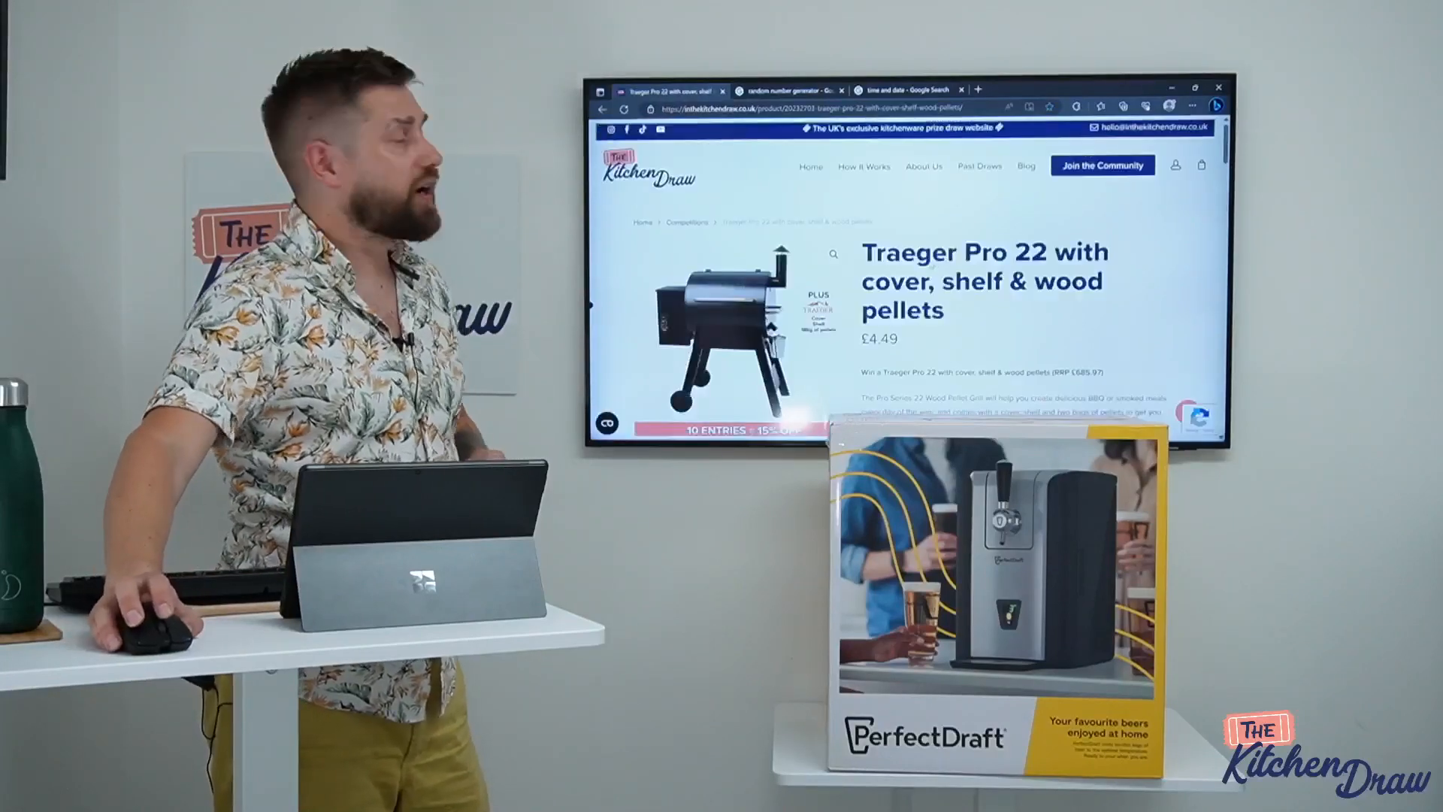
scroll(down, 3)
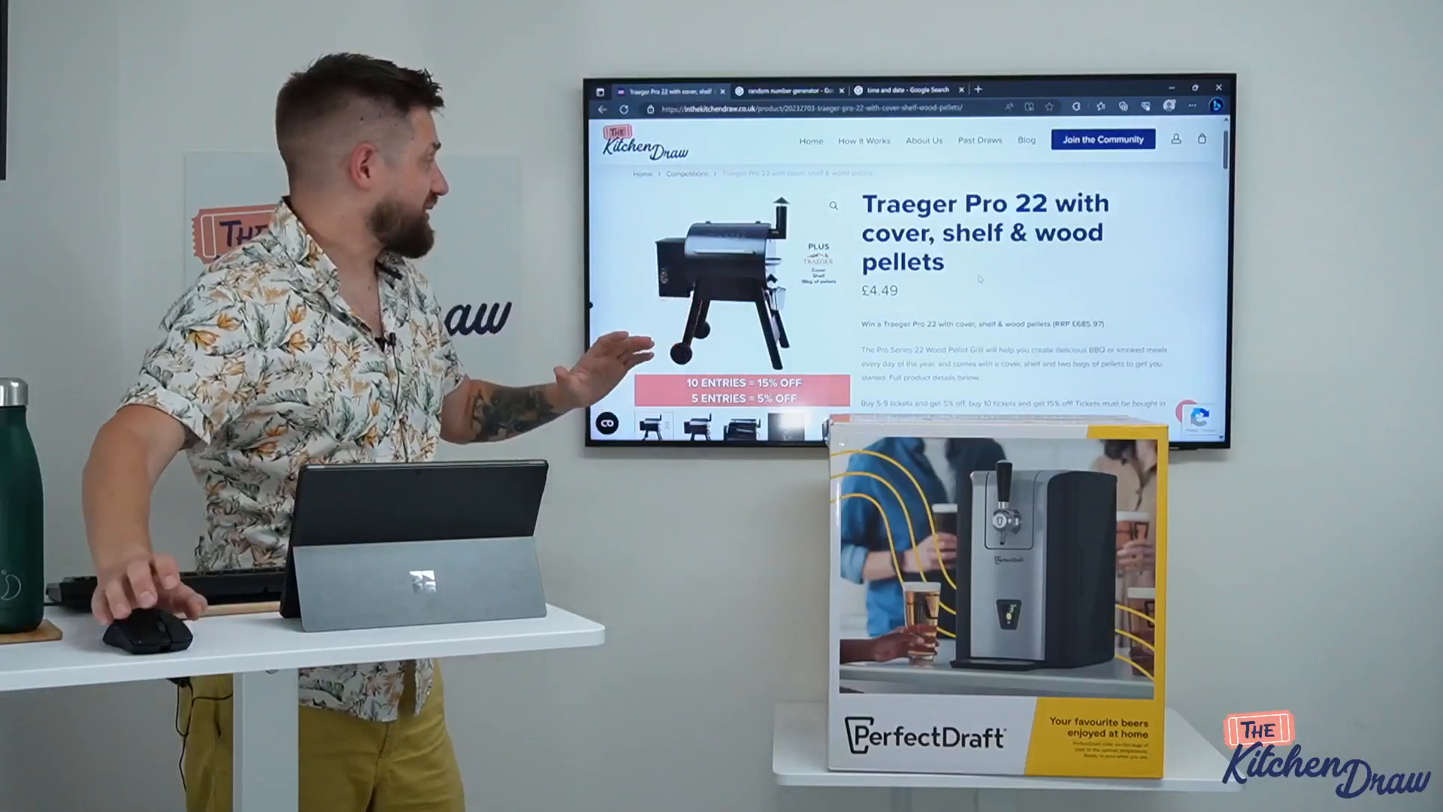
scroll(down, 3)
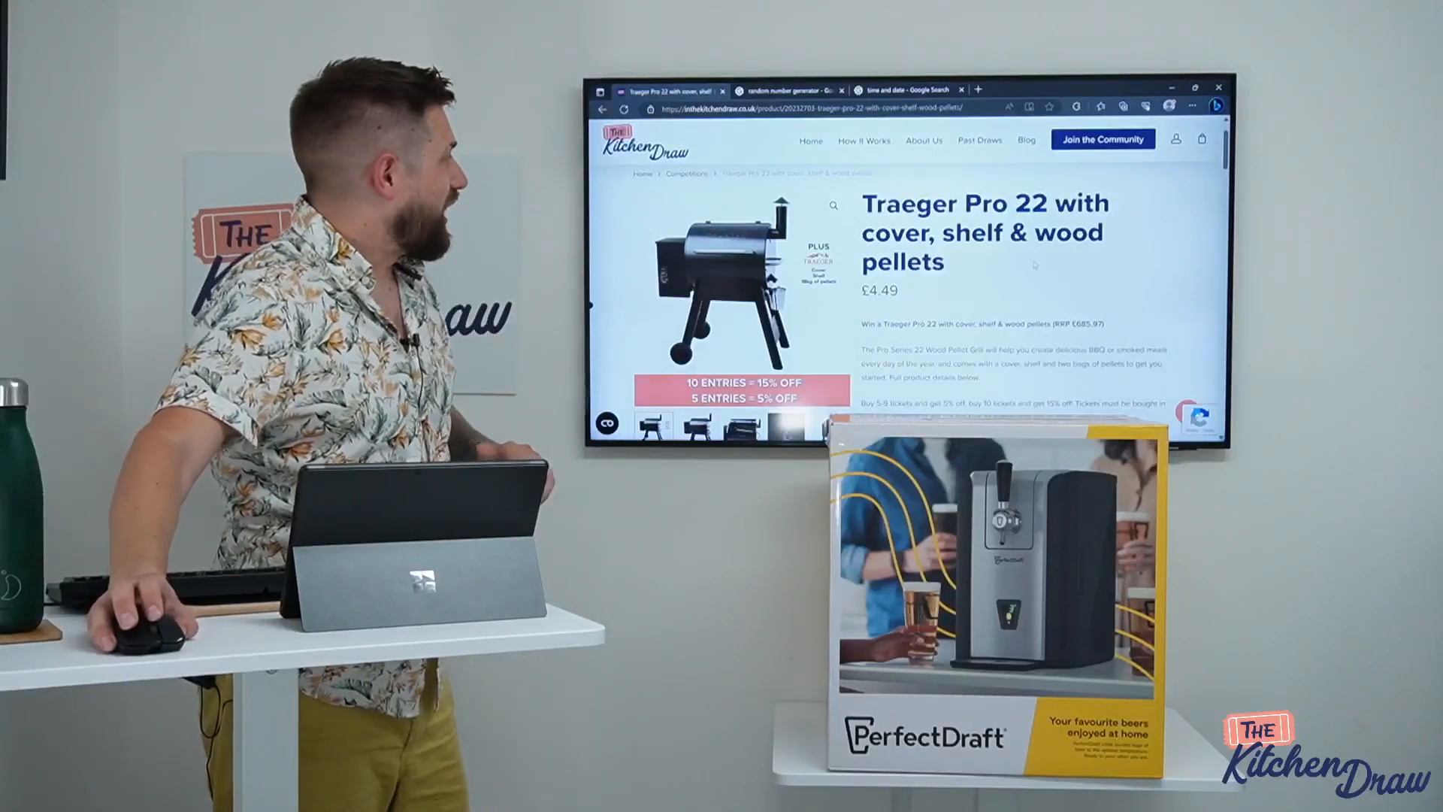
scroll(down, 3)
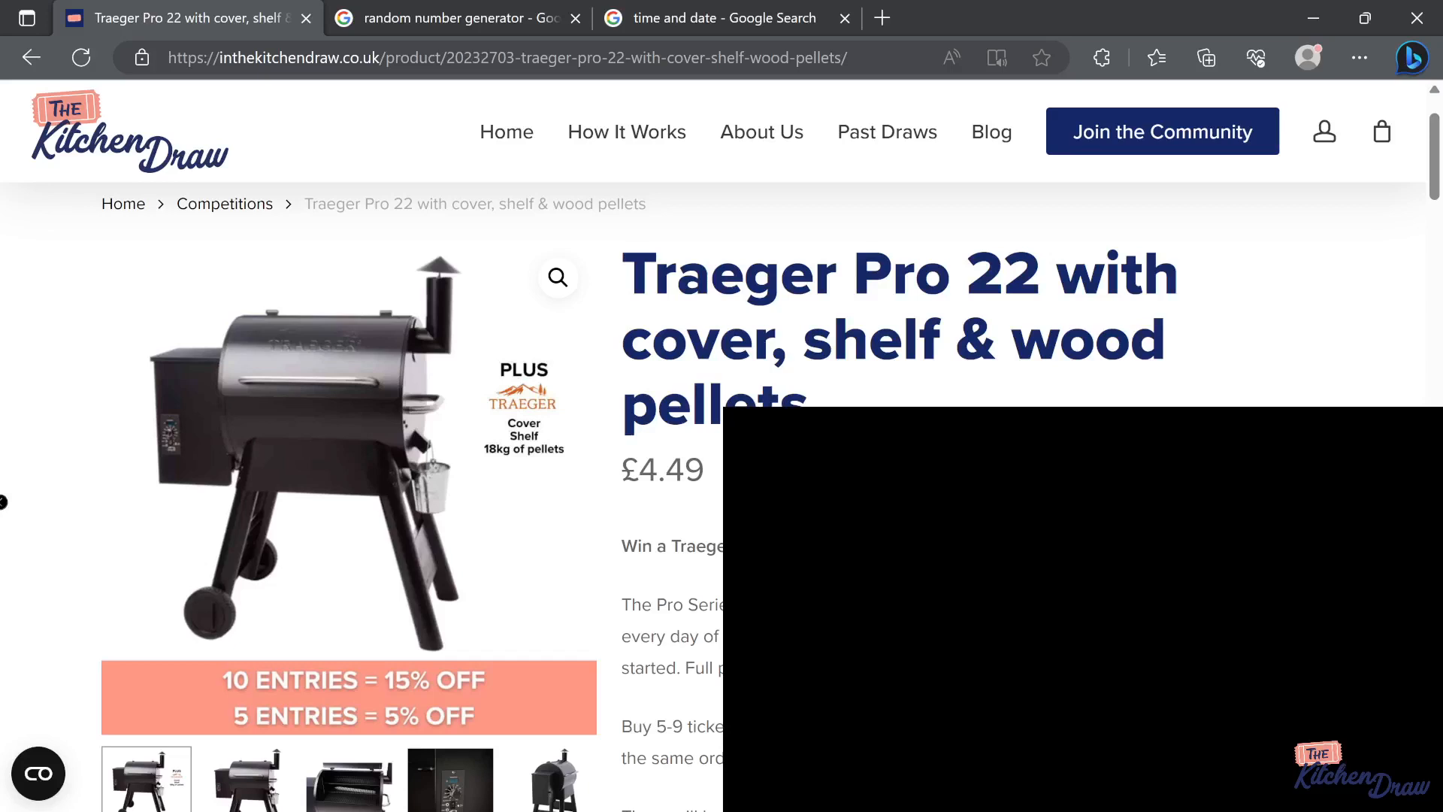
mouse_move(167, 218)
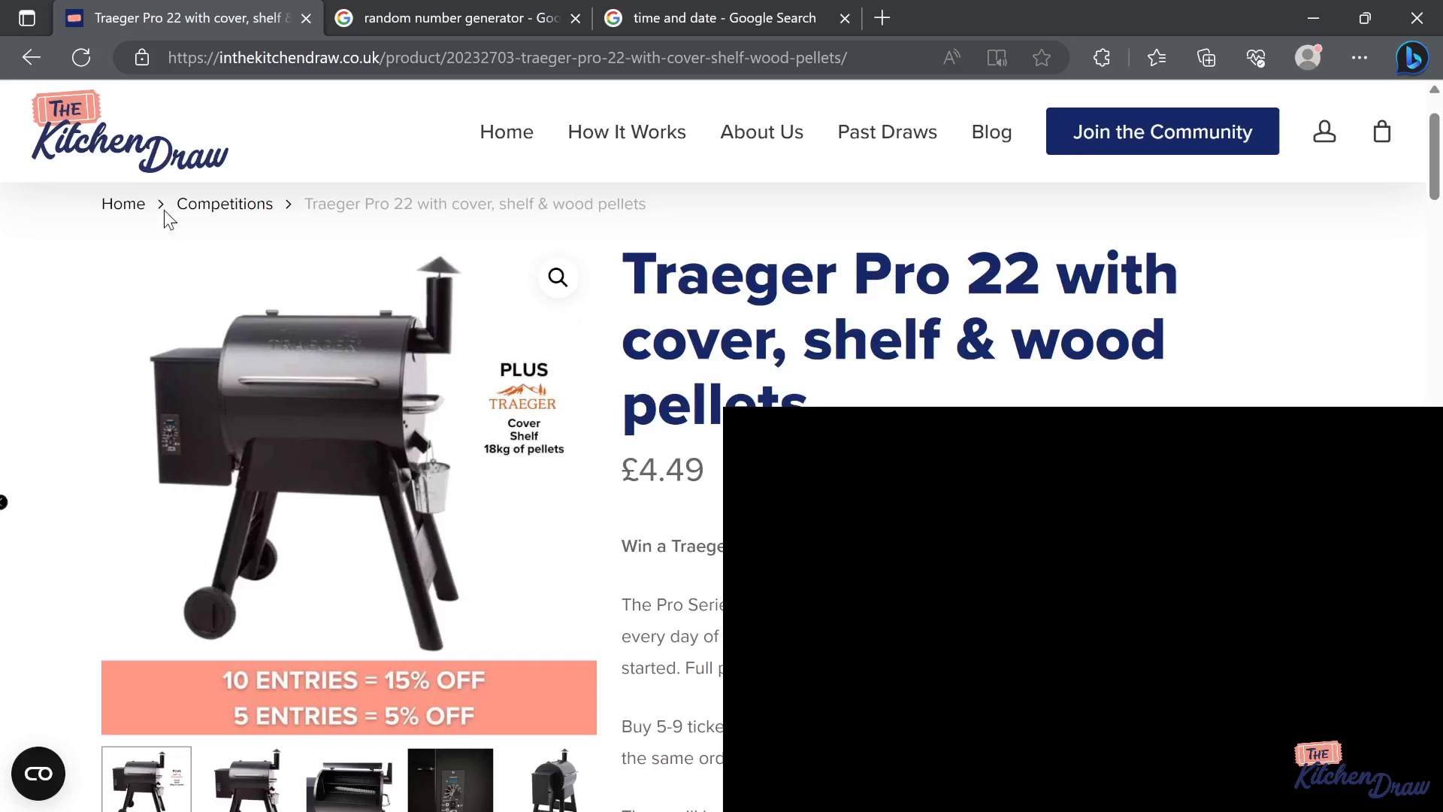
mouse_move(667, 453)
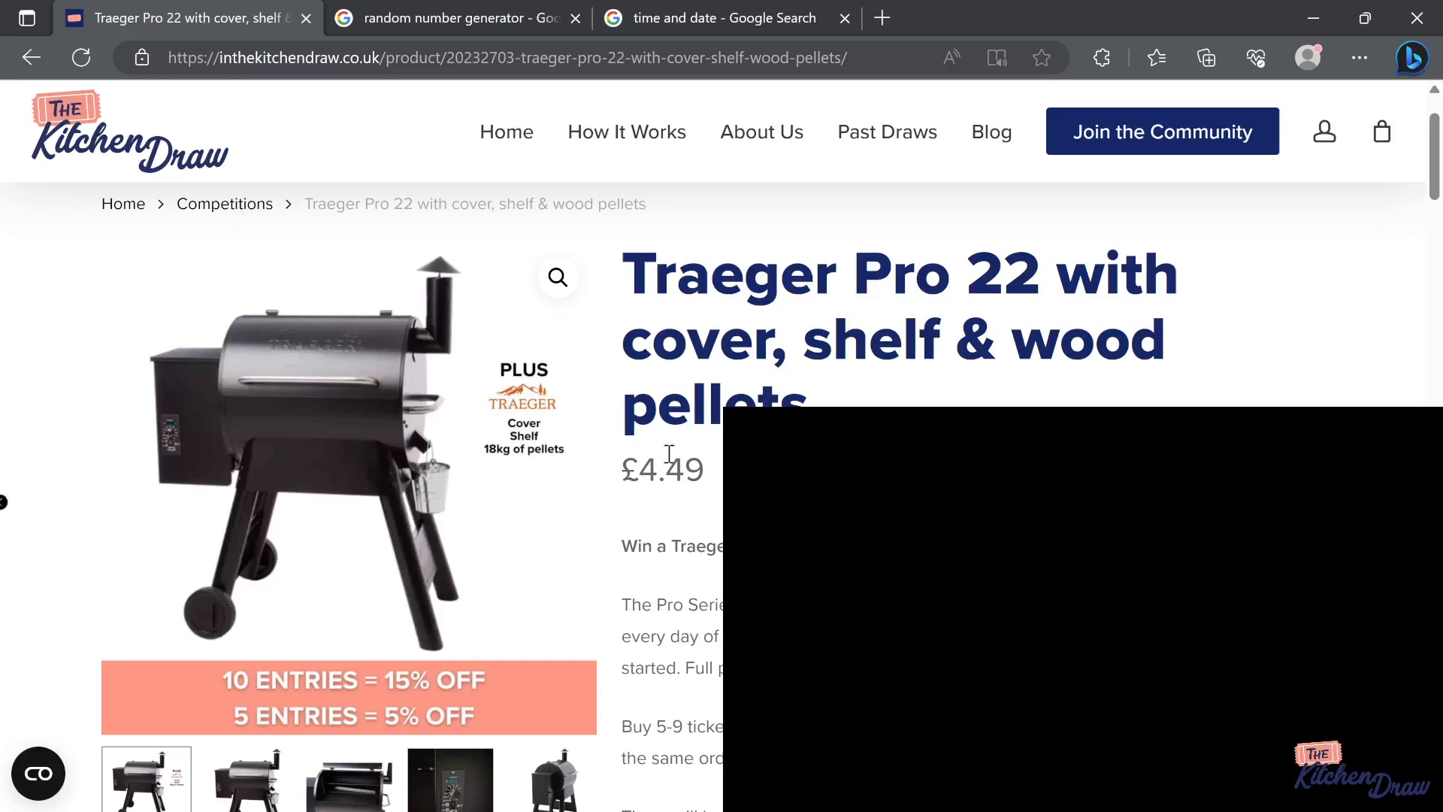
scroll(down, 3)
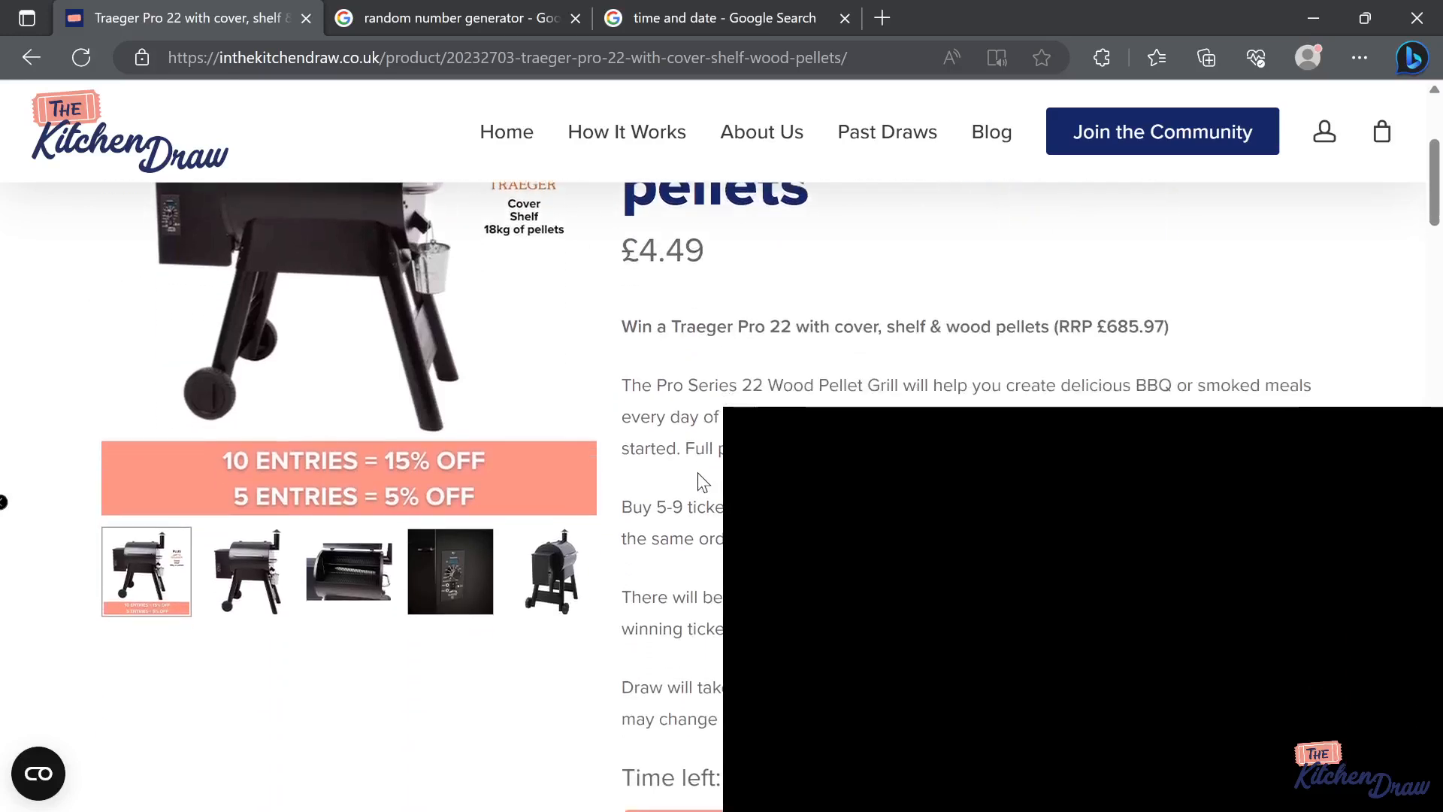
scroll(down, 3)
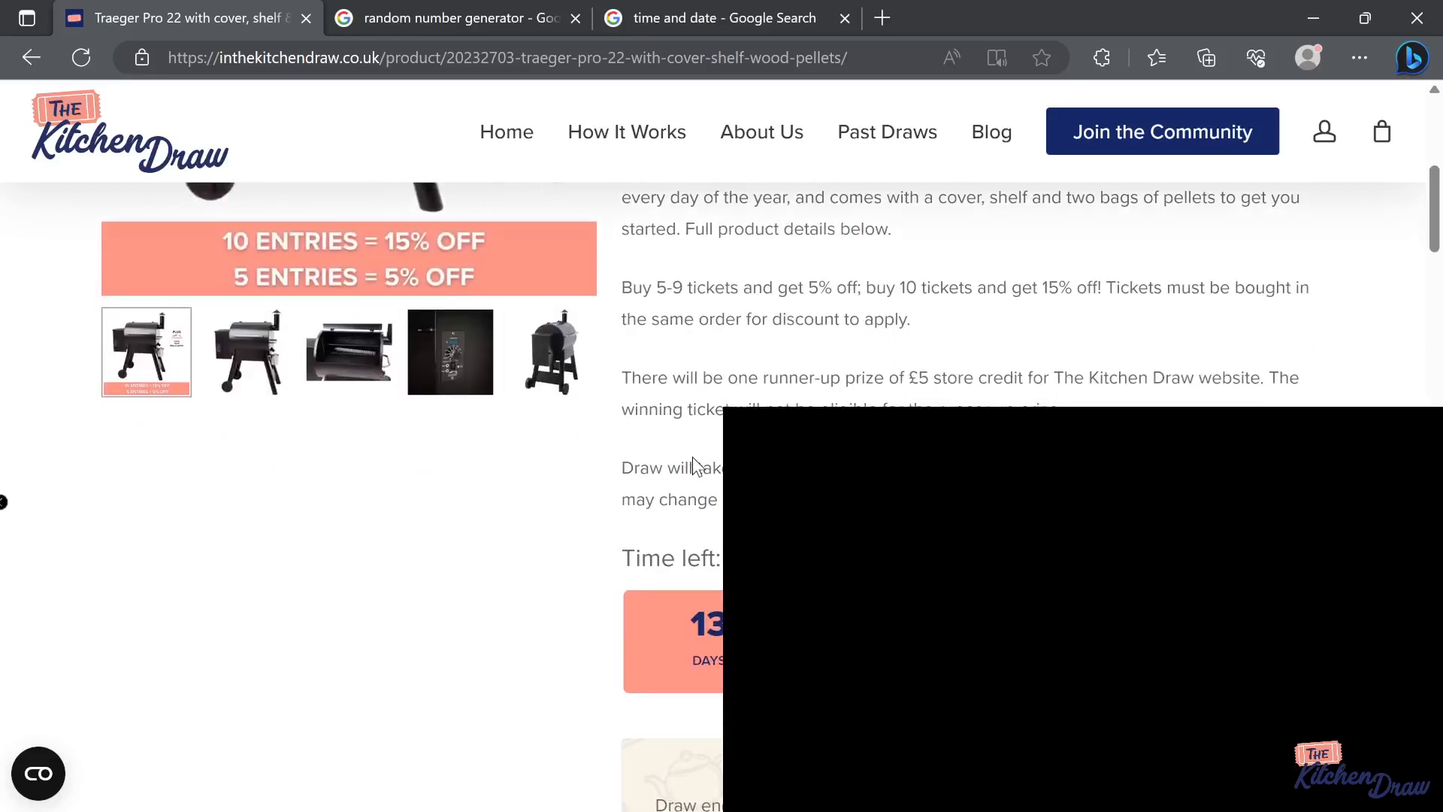
scroll(down, 3)
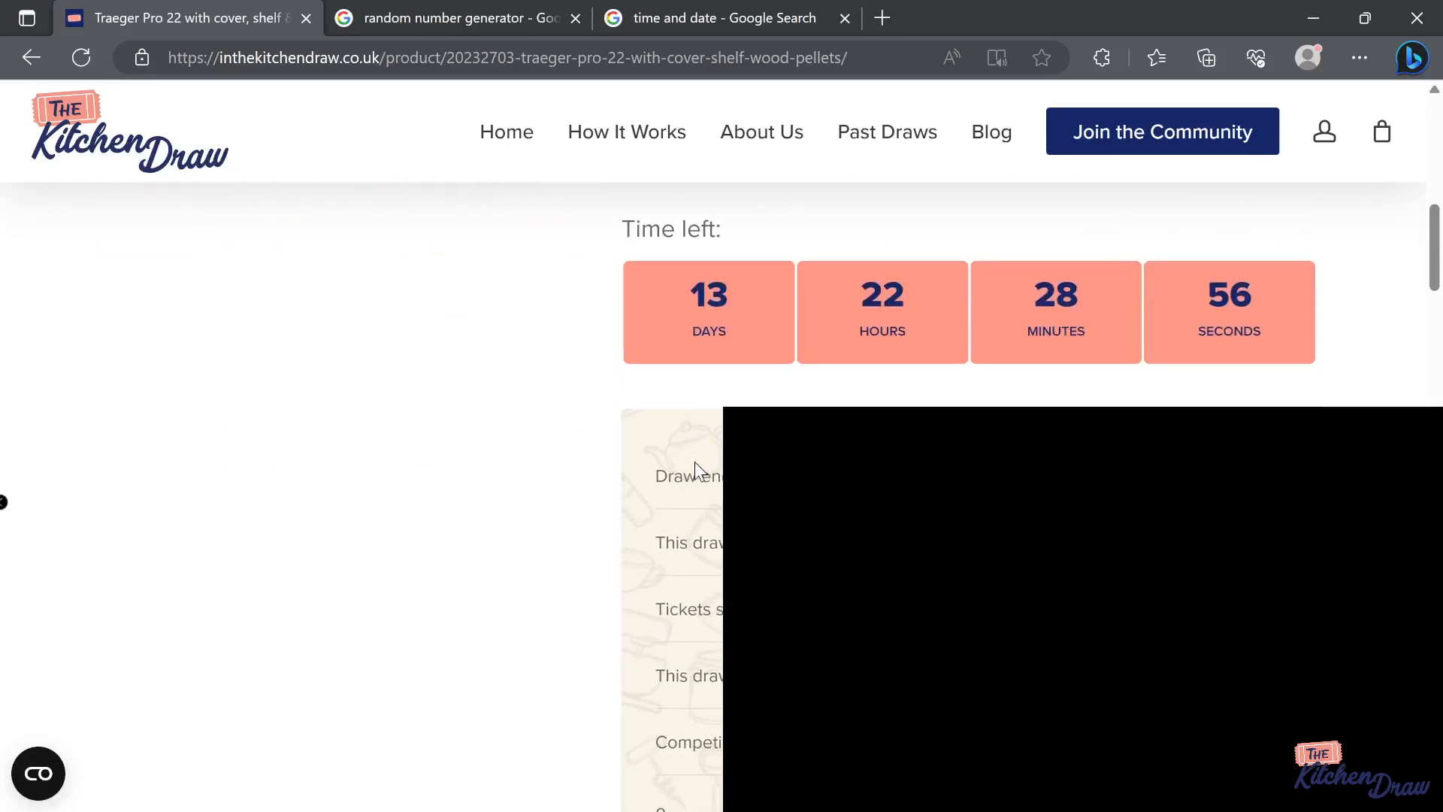
scroll(down, 3)
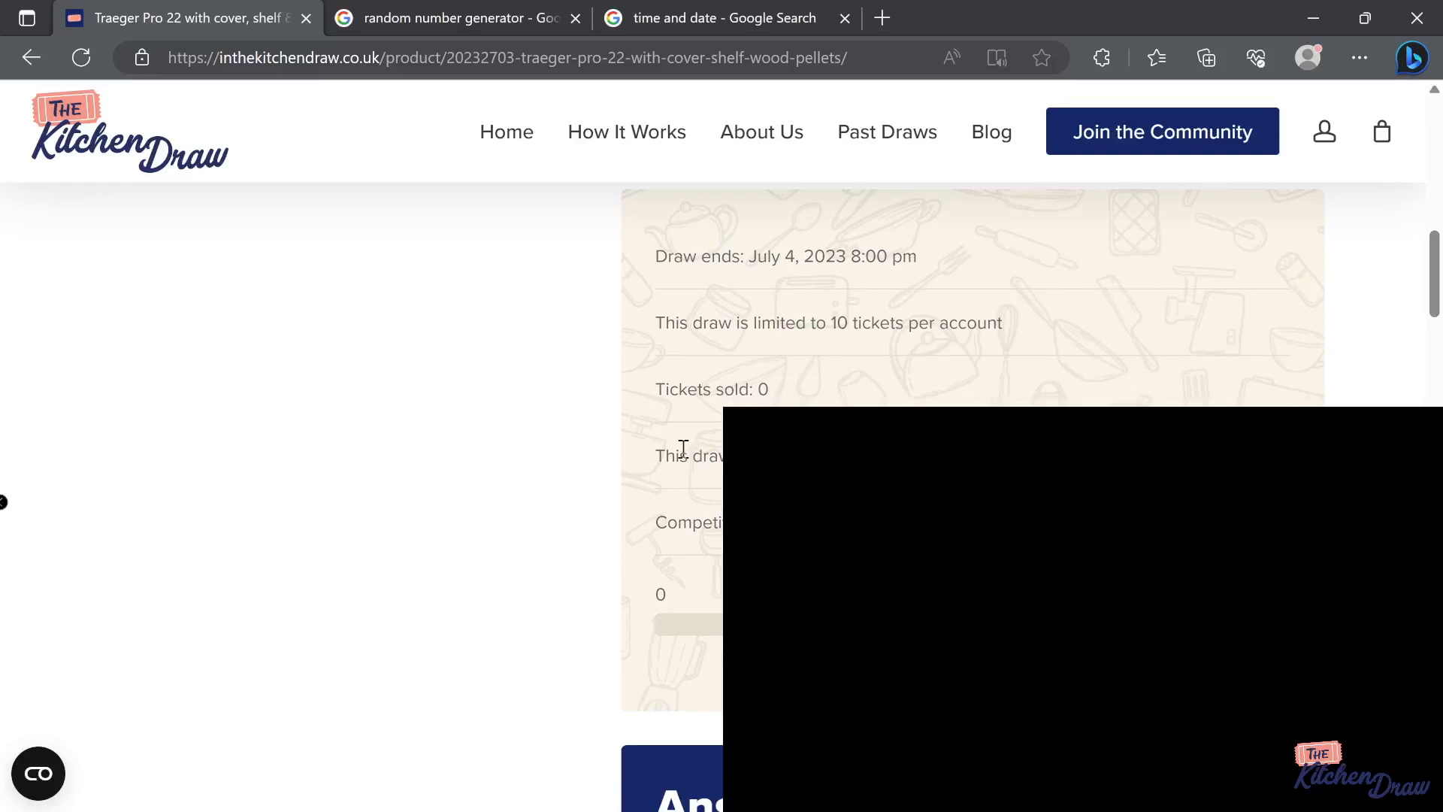
mouse_move(630, 468)
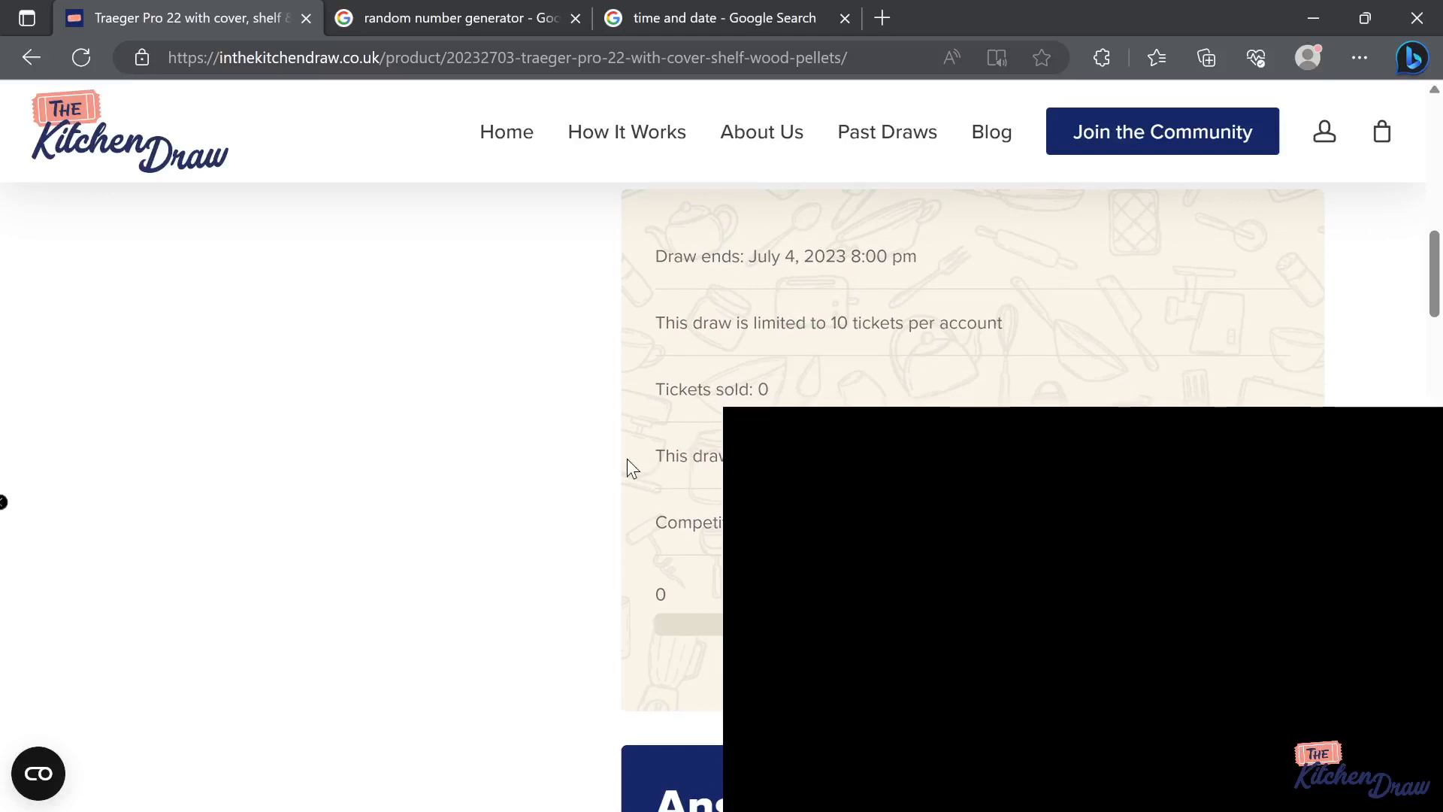
mouse_move(619, 429)
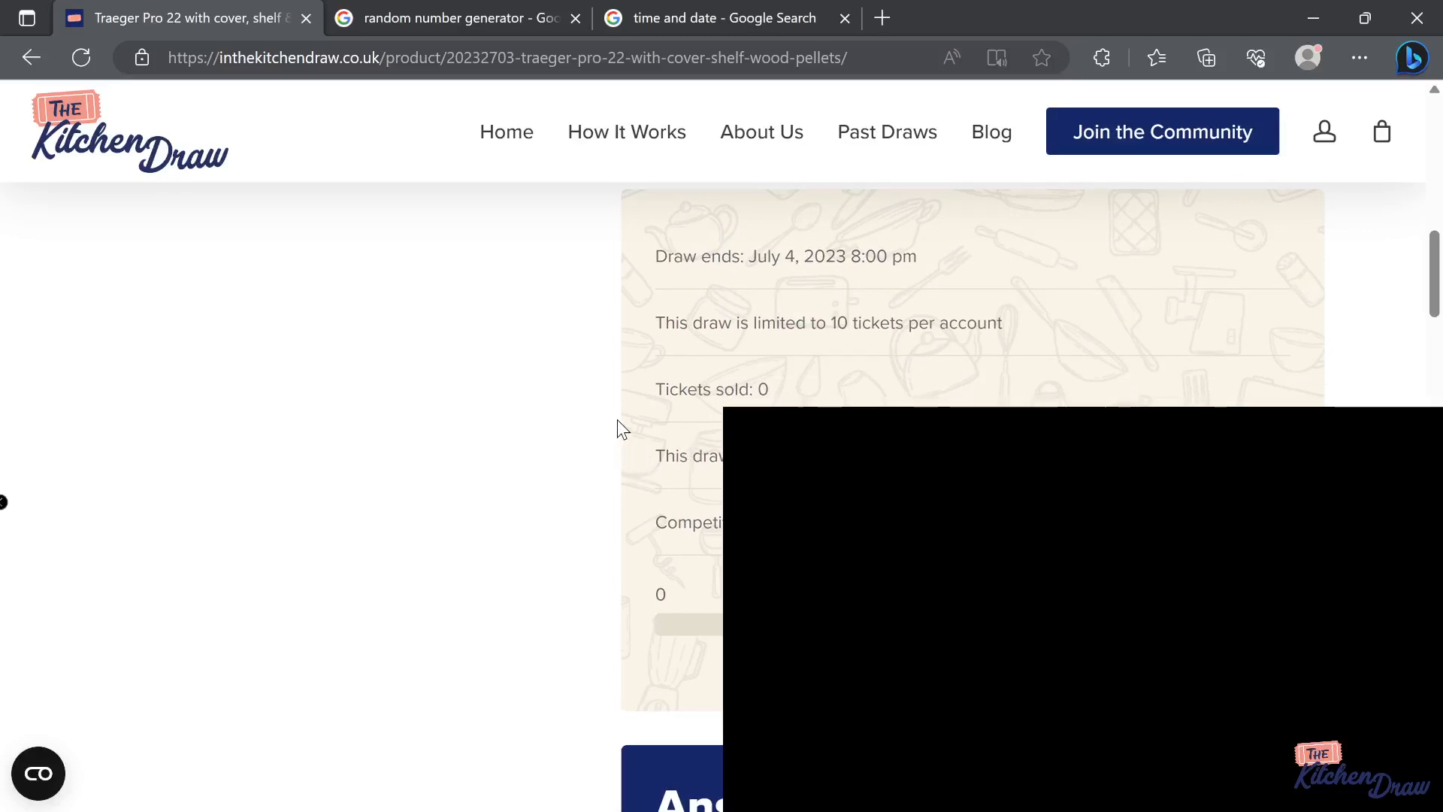
scroll(up, 3)
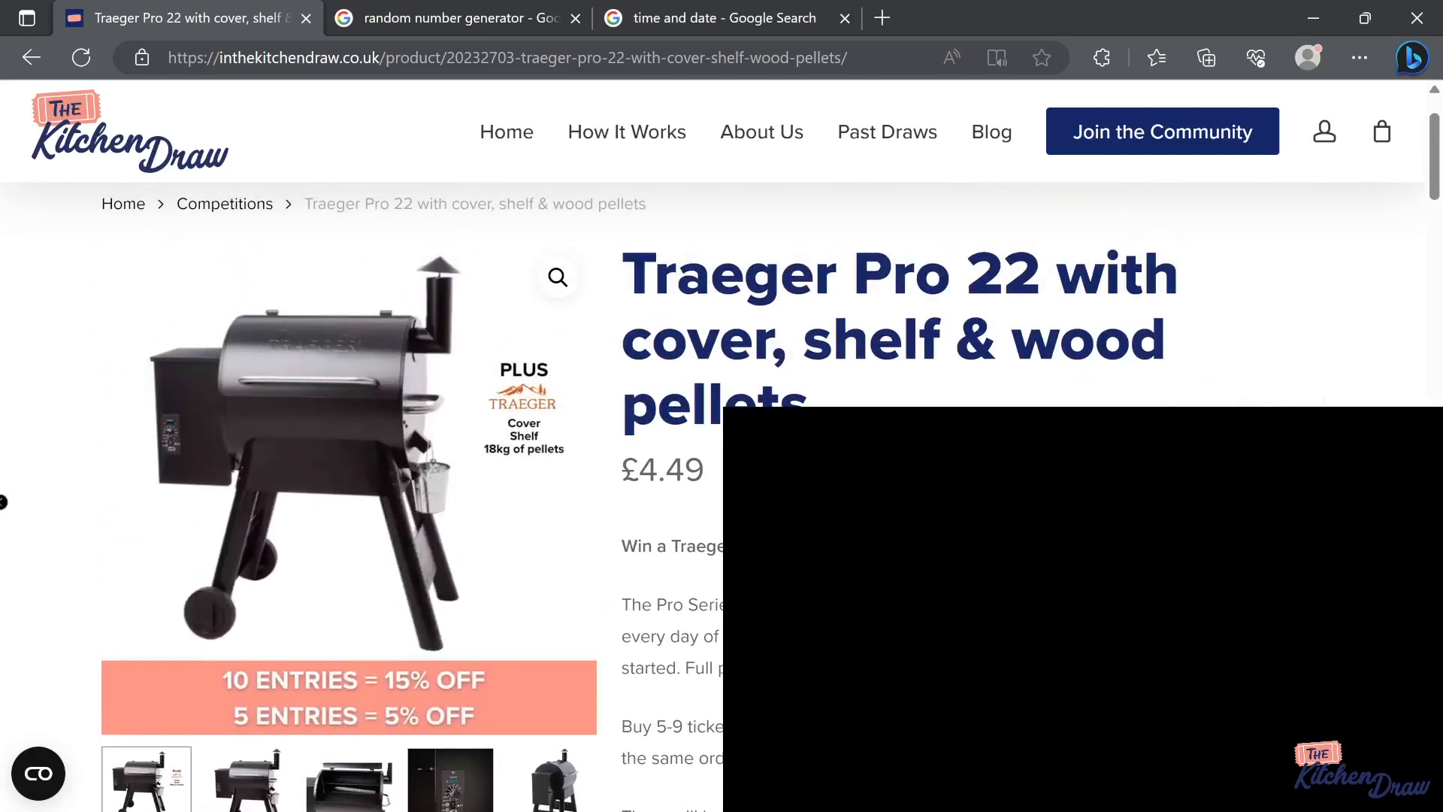
mouse_move(889, 374)
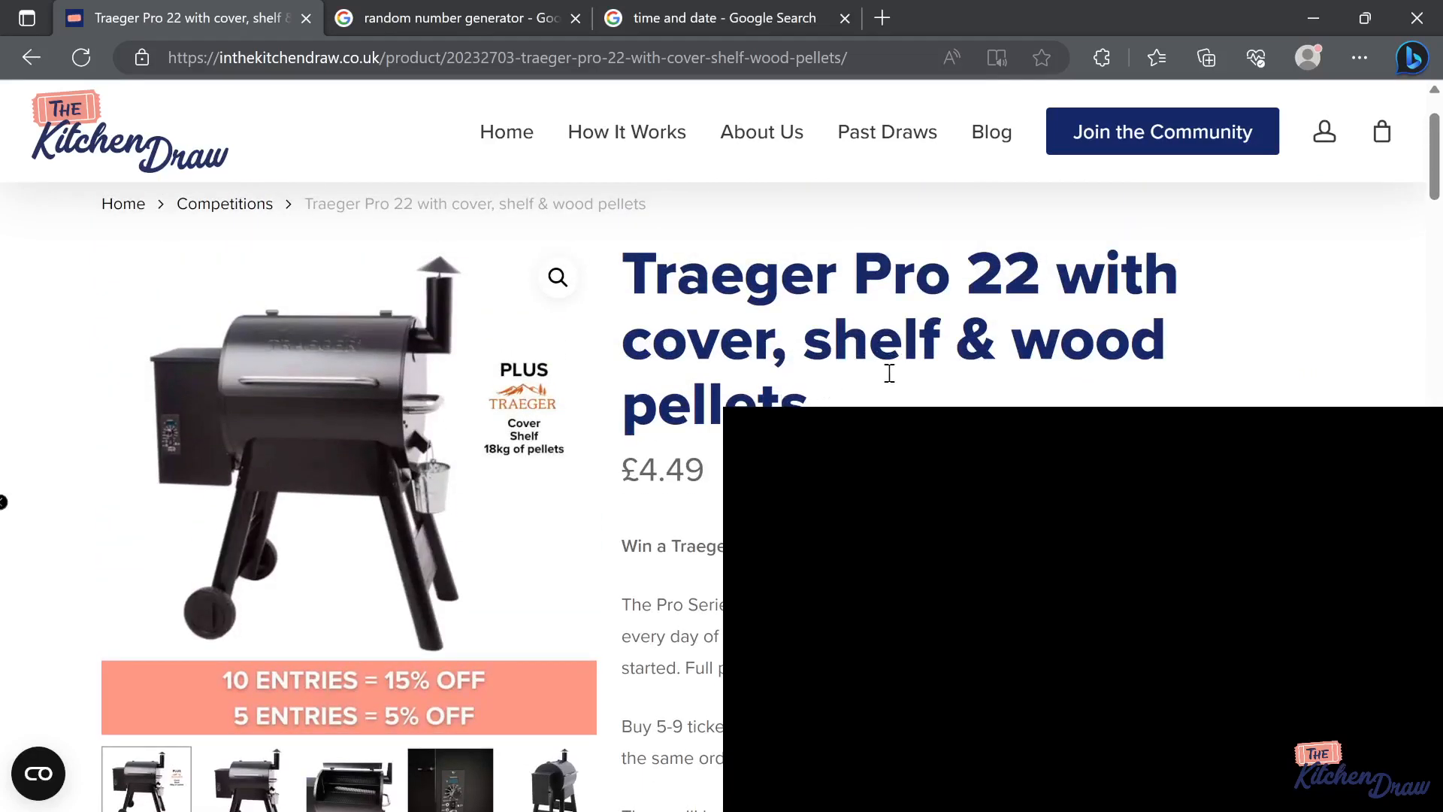
mouse_move(906, 398)
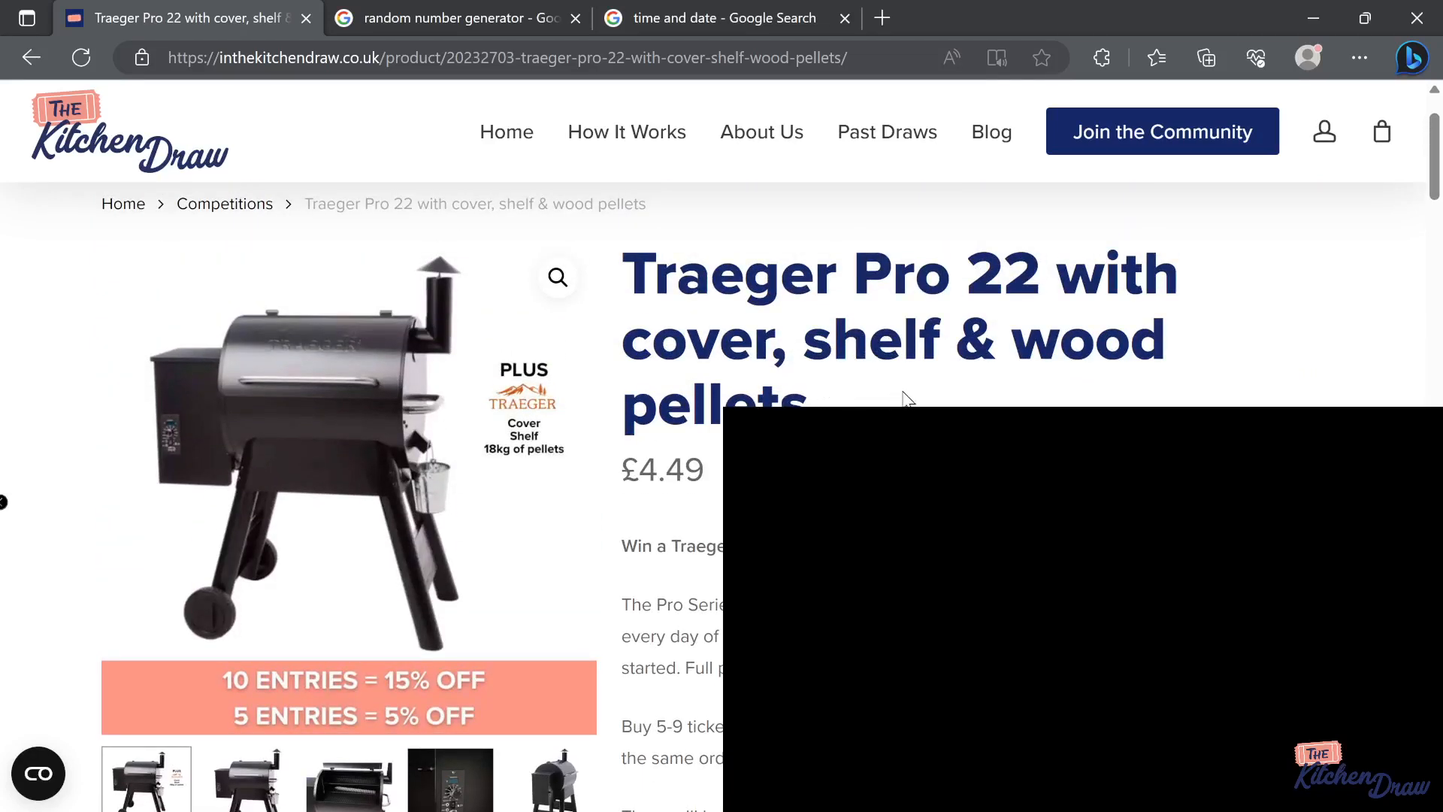
mouse_move(918, 386)
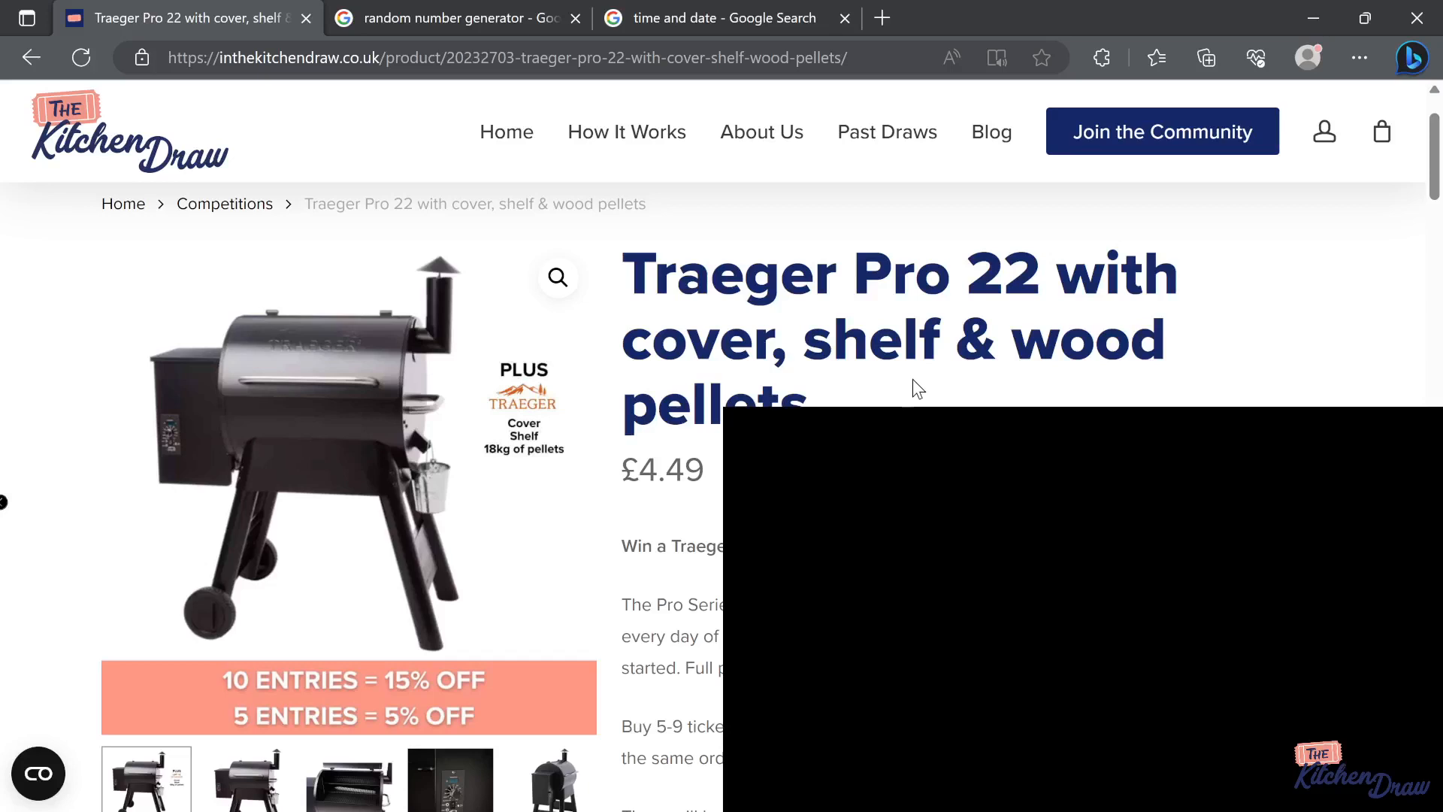
mouse_move(909, 382)
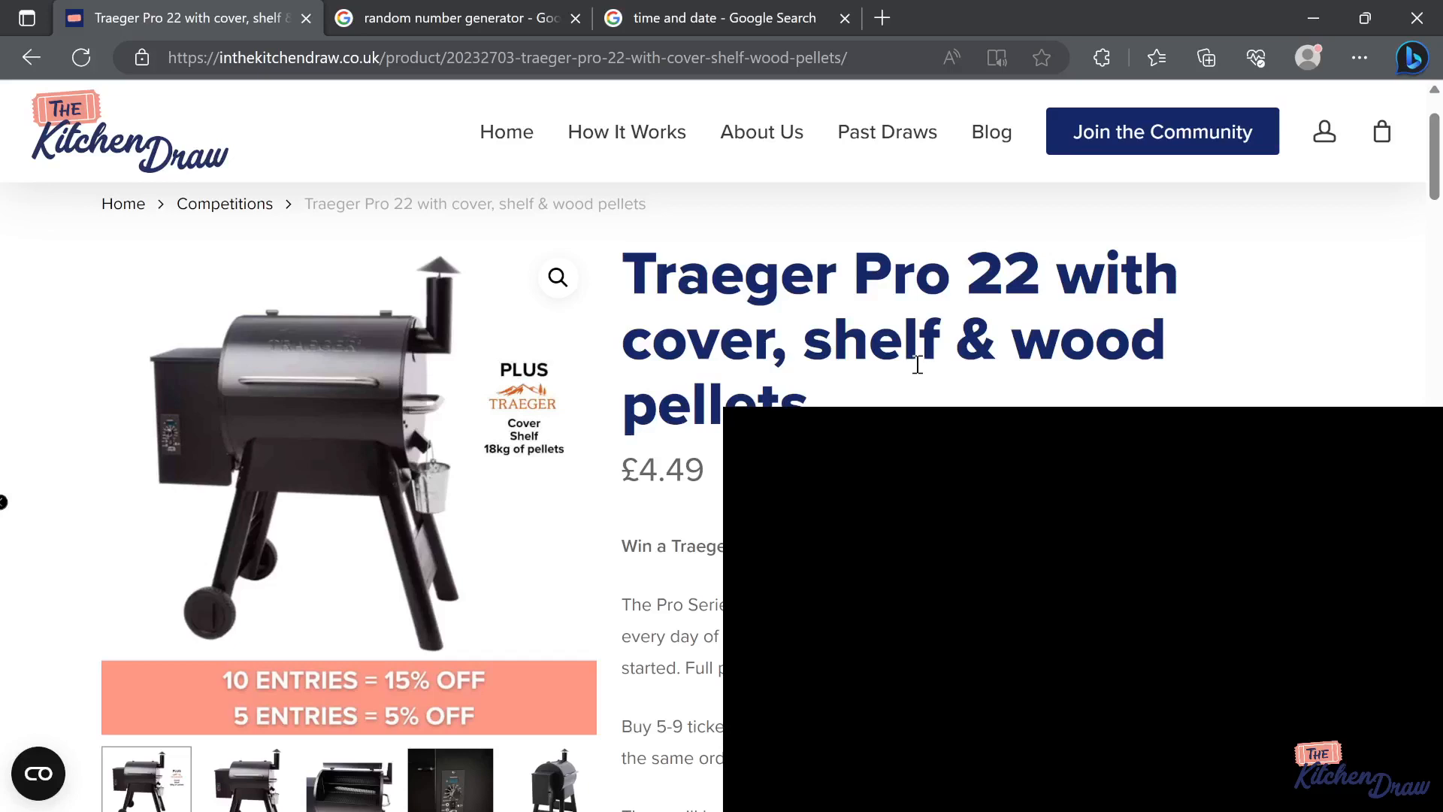
mouse_move(959, 355)
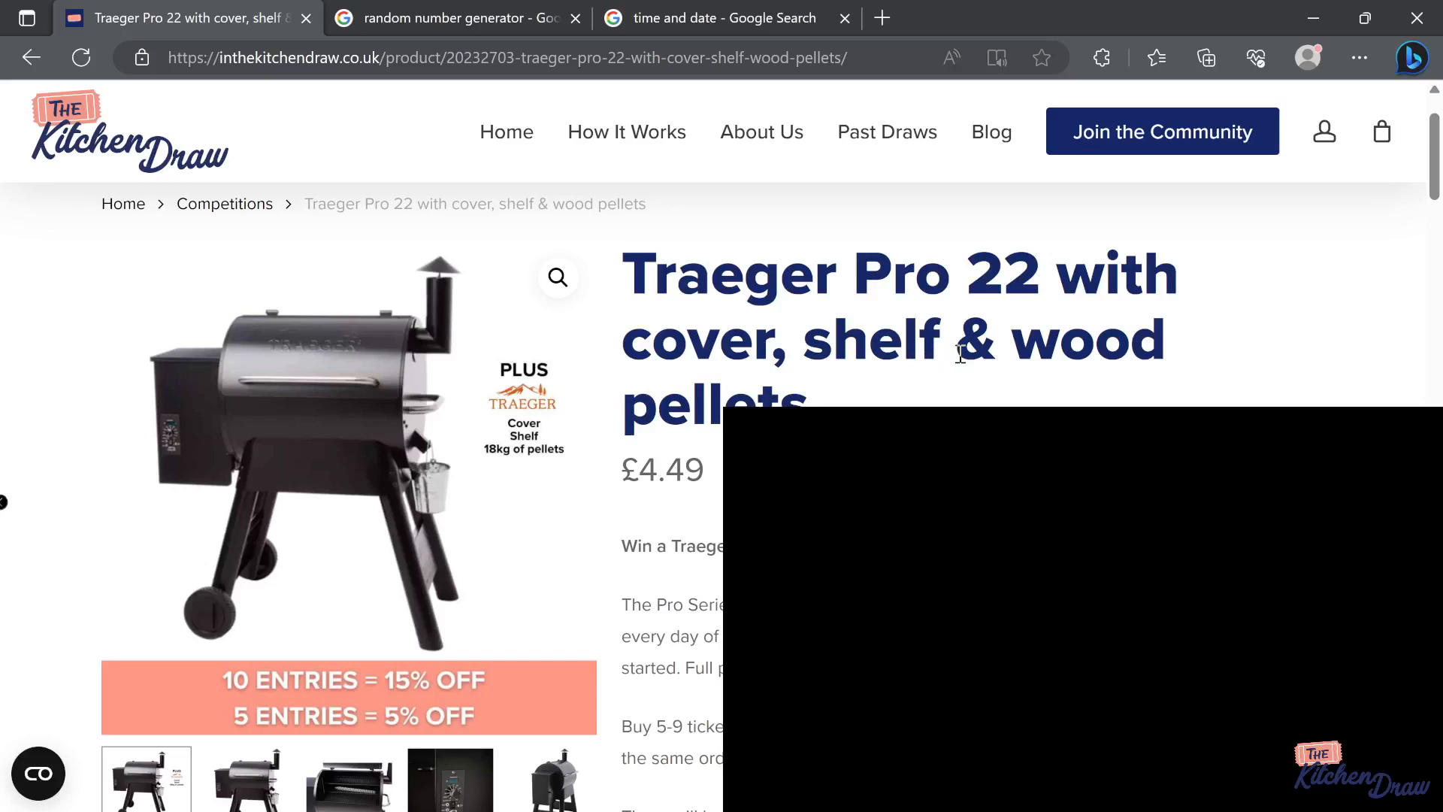